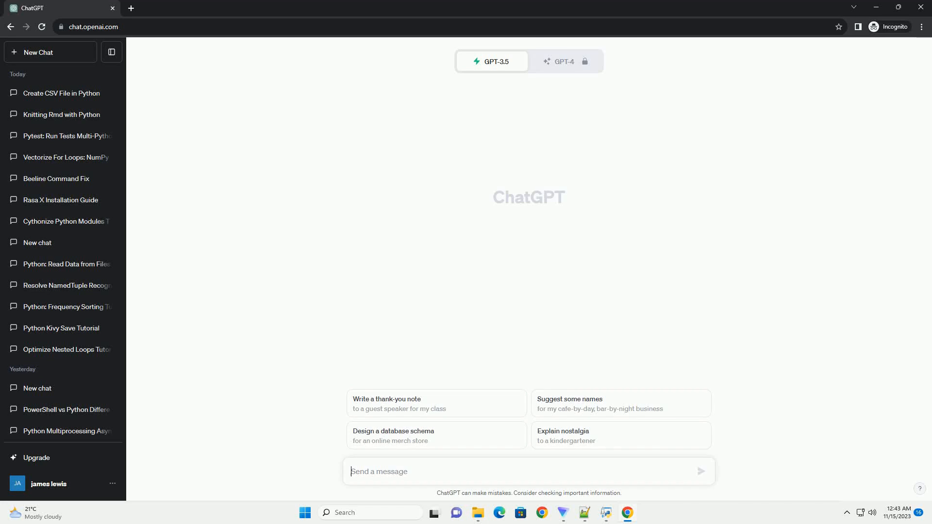
# Step: Ask ChatGPT for a Python tutorial on calling a form program from a menu program
pyautogui.click(700, 471)
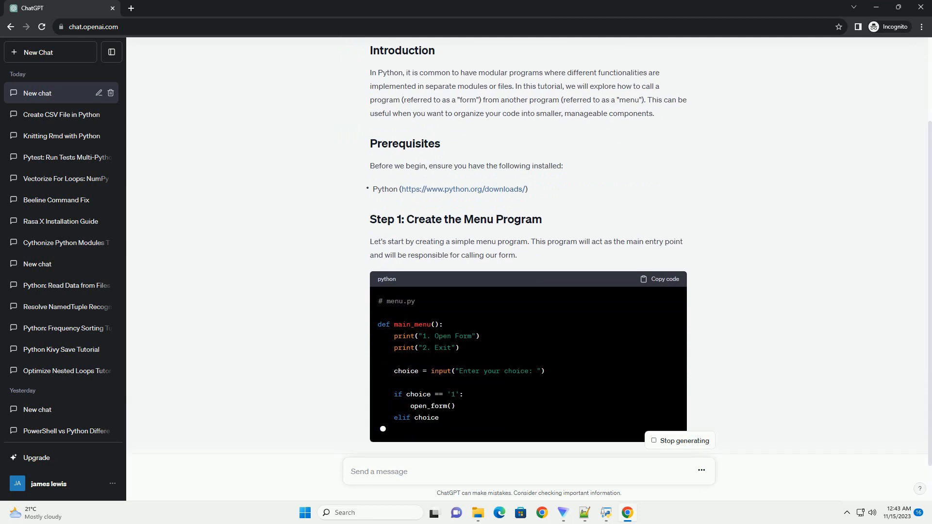
# Step: Scroll through the streaming form.py code, run command and conclusion
pyautogui.scroll(-3)
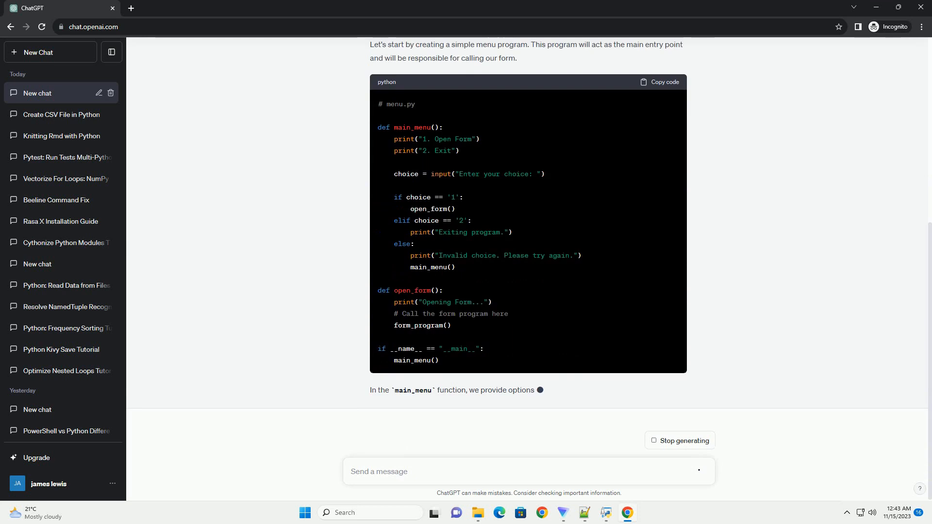
pyautogui.scroll(-3)
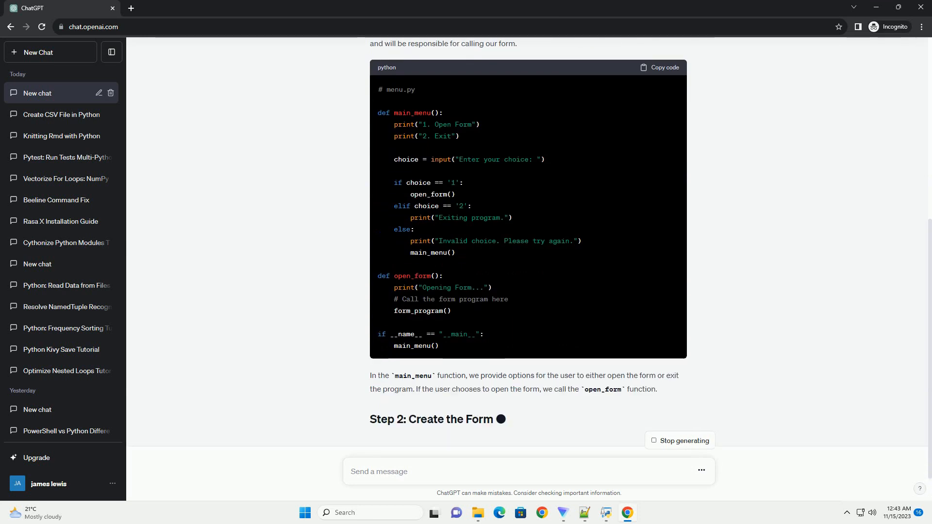
pyautogui.scroll(-3)
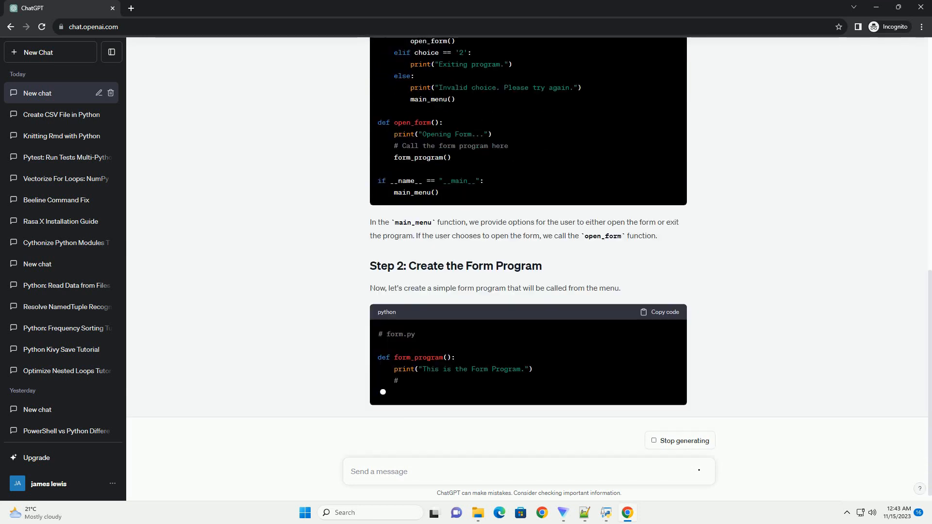
pyautogui.scroll(-3)
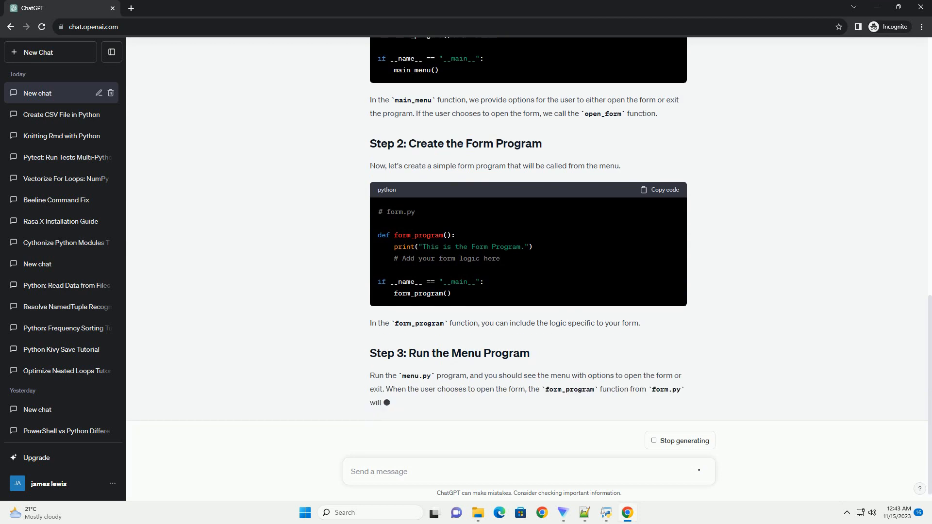
pyautogui.scroll(-3)
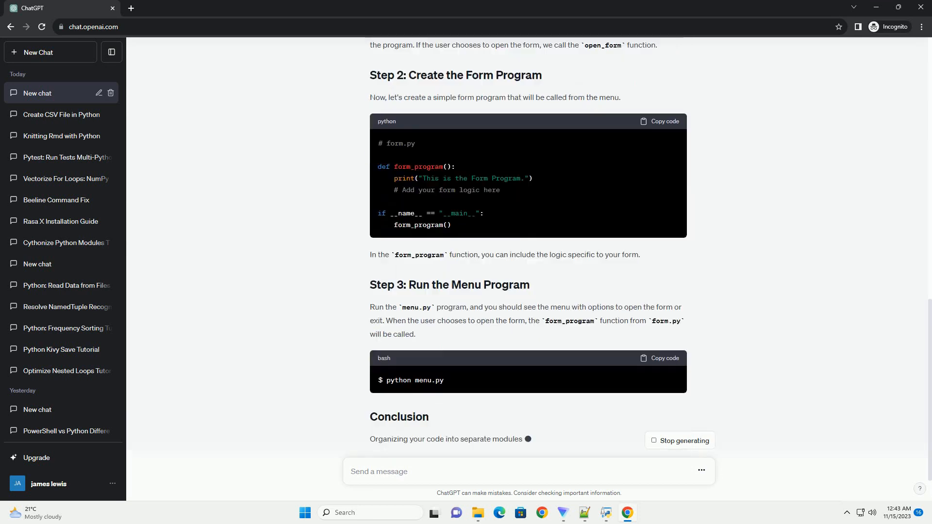
pyautogui.scroll(-3)
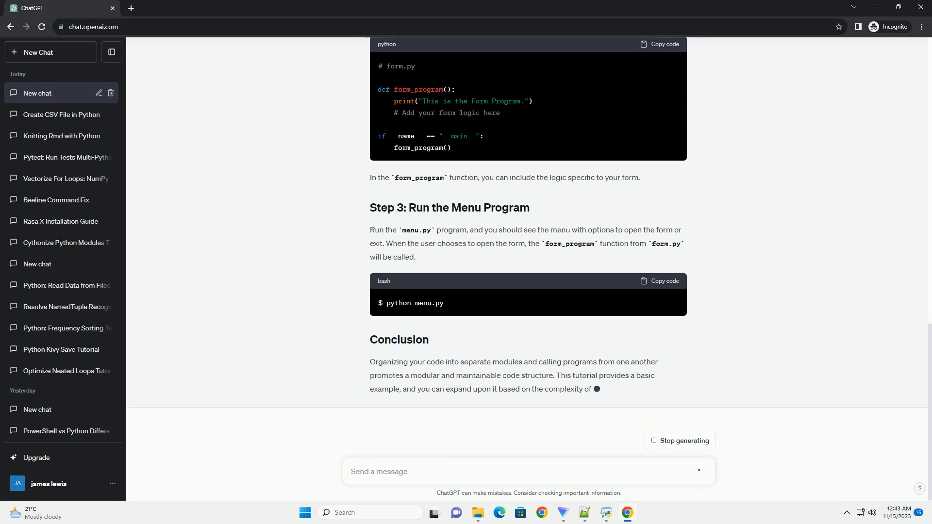